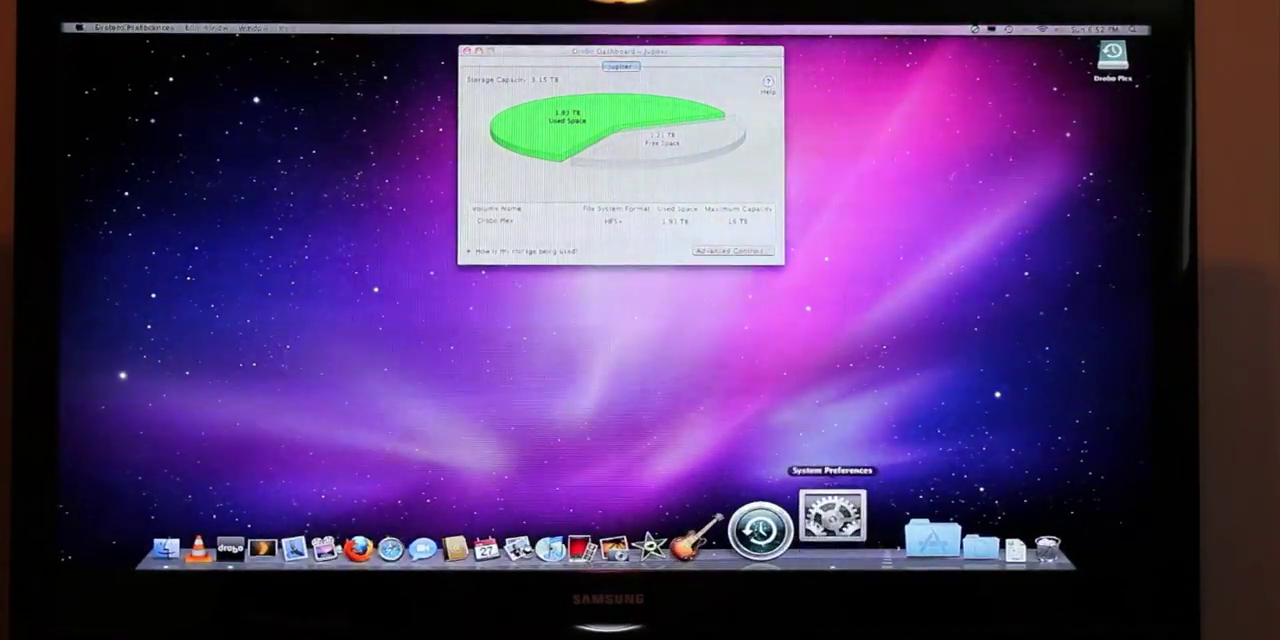
Launch System Preferences from the Dock and go to Displays to see the TV's resolutions.
left_click(839, 525)
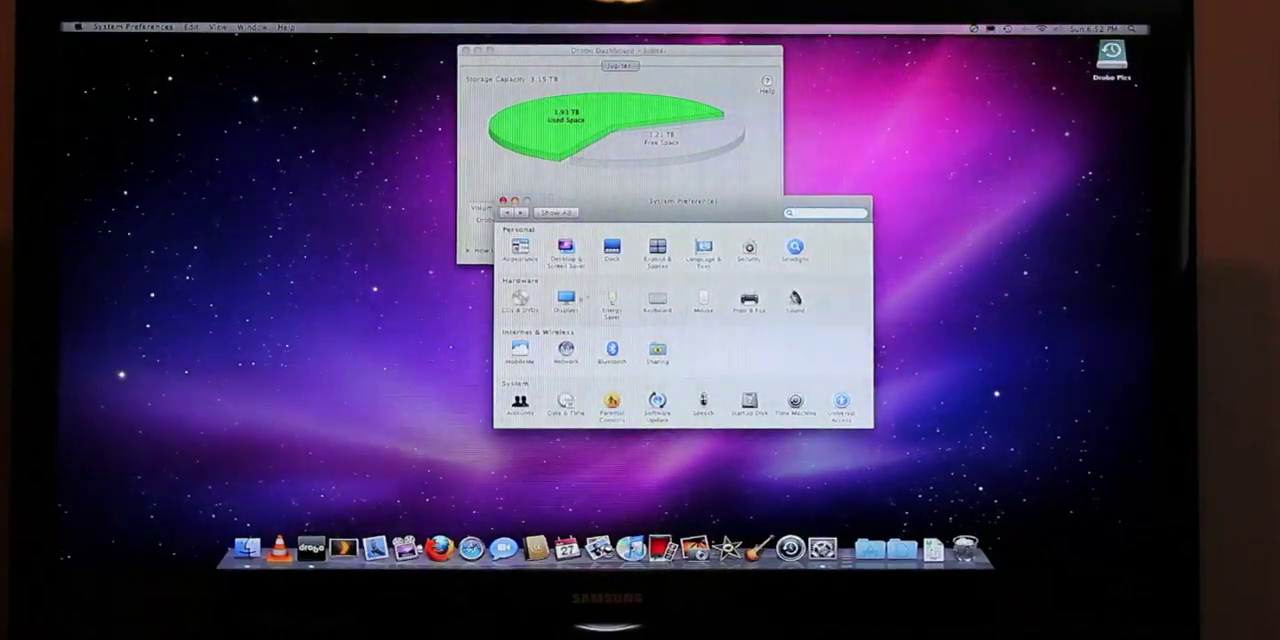
left_click(567, 298)
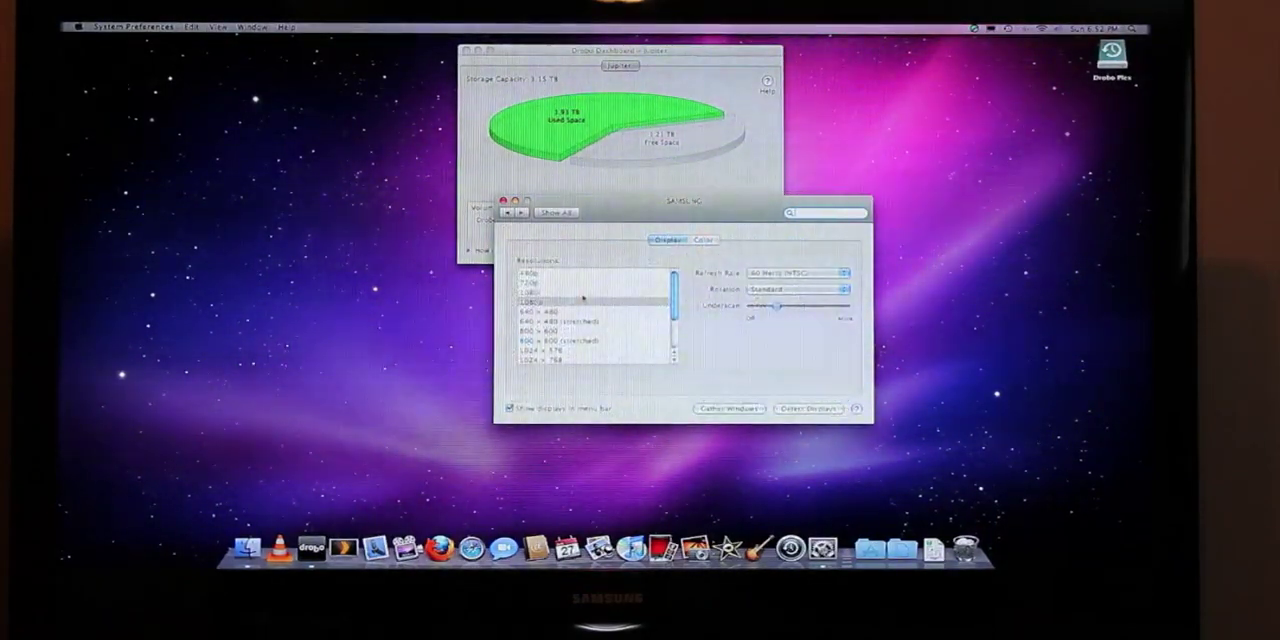